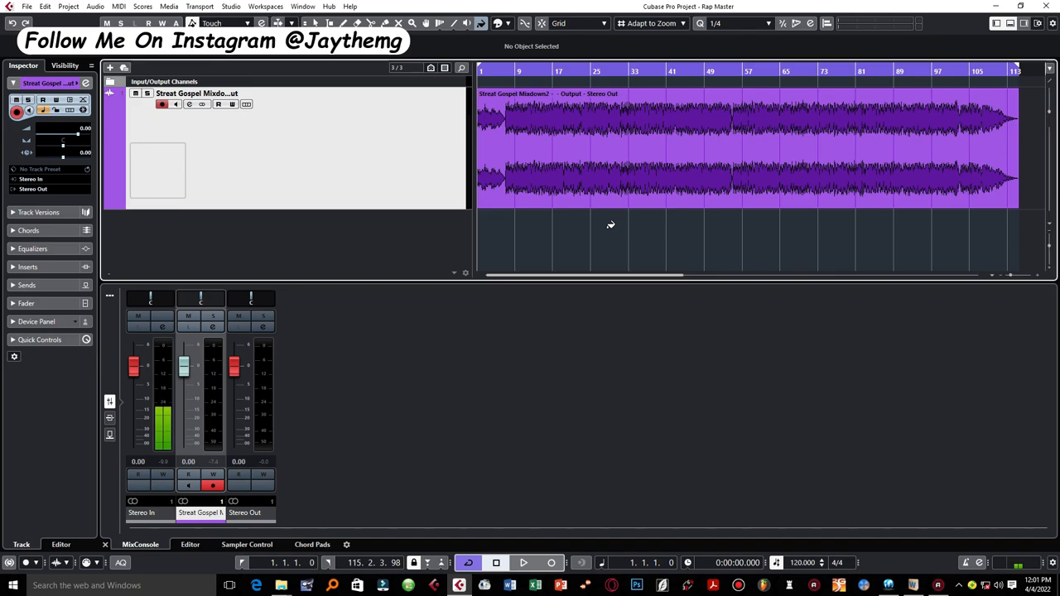
pyautogui.moveTo(511, 224)
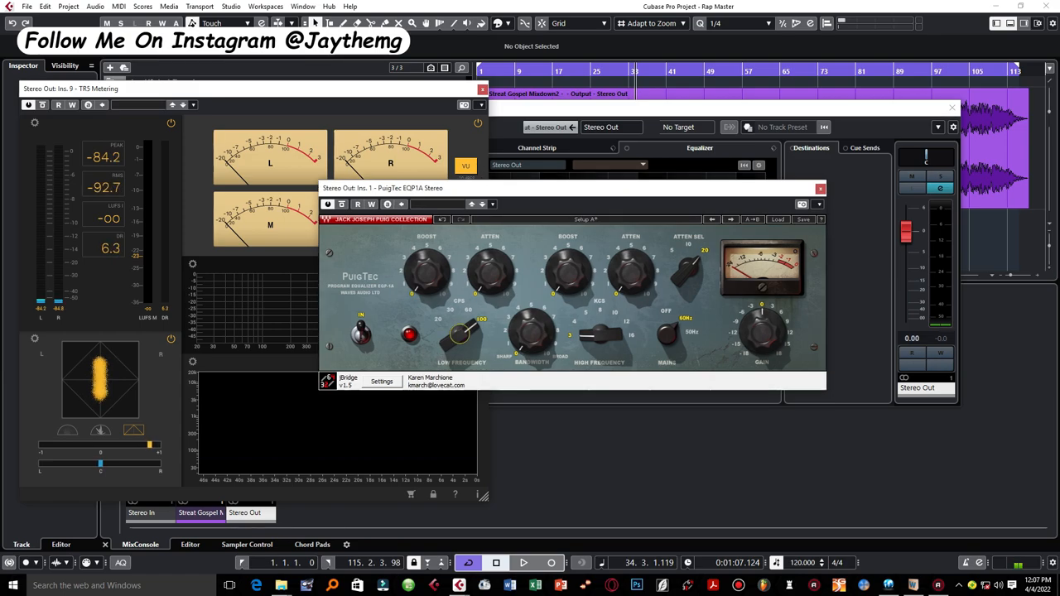
# Set the PuigTec EQP1A low band to 30 Hz with about 1.5 boost, then close it.
pyautogui.click(460, 335)
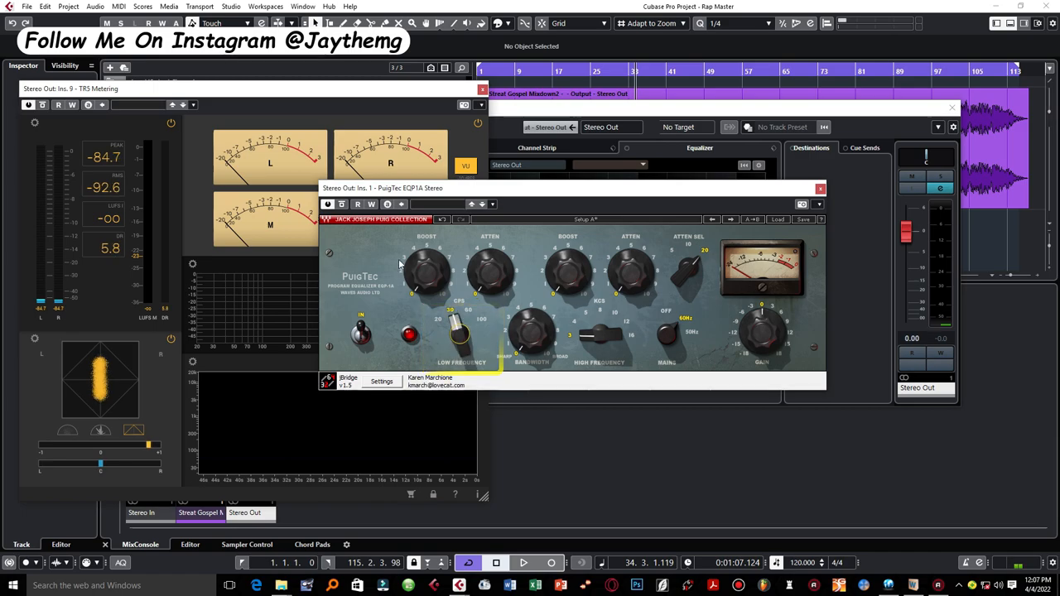
pyautogui.click(425, 269)
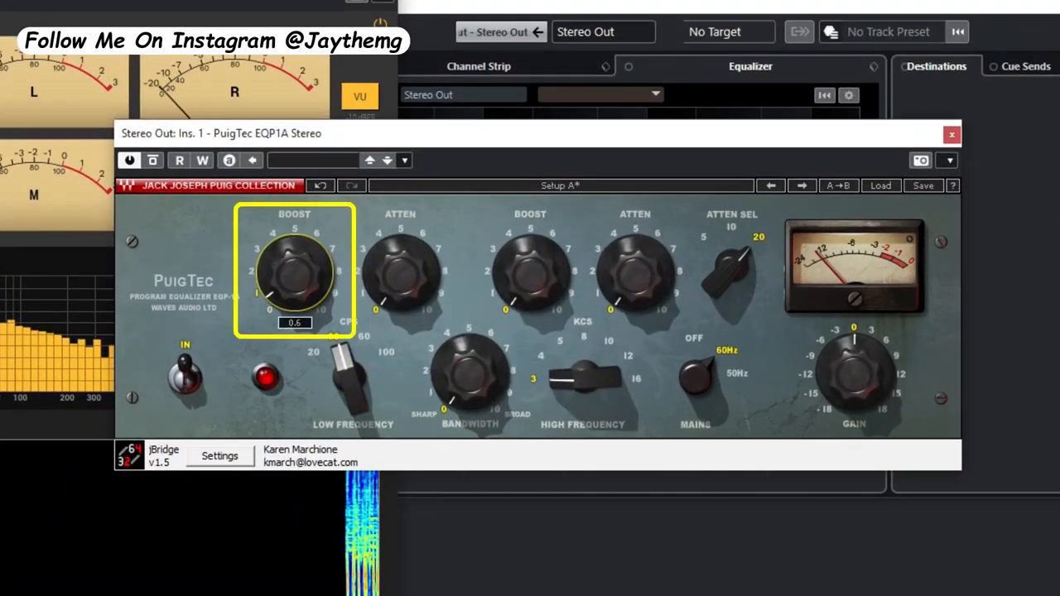
pyautogui.moveTo(294, 273); pyautogui.dragTo(298, 248)
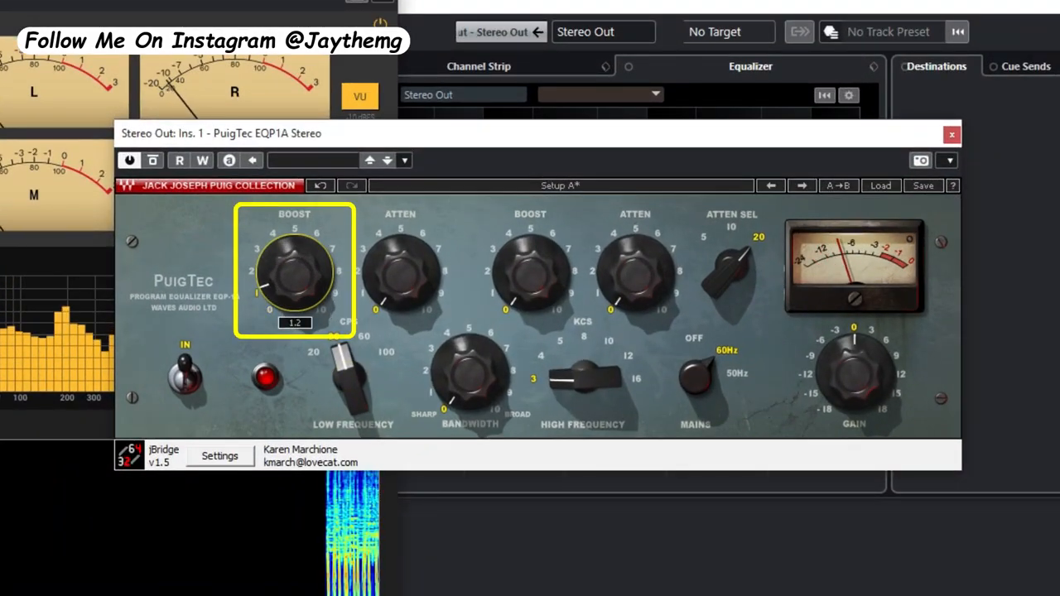
pyautogui.moveTo(294, 269); pyautogui.dragTo(298, 257)
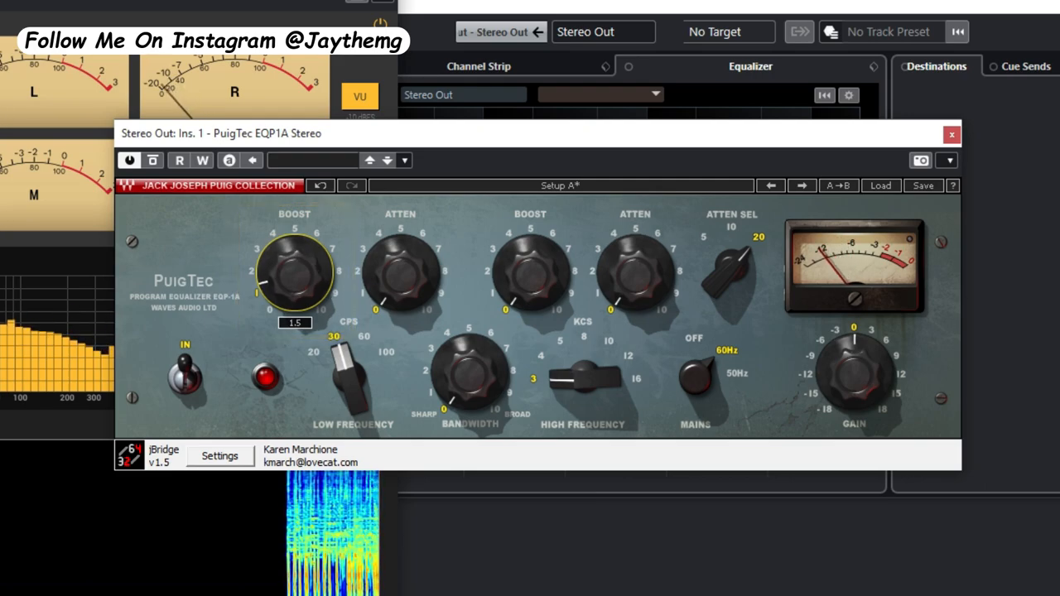
pyautogui.click(294, 274)
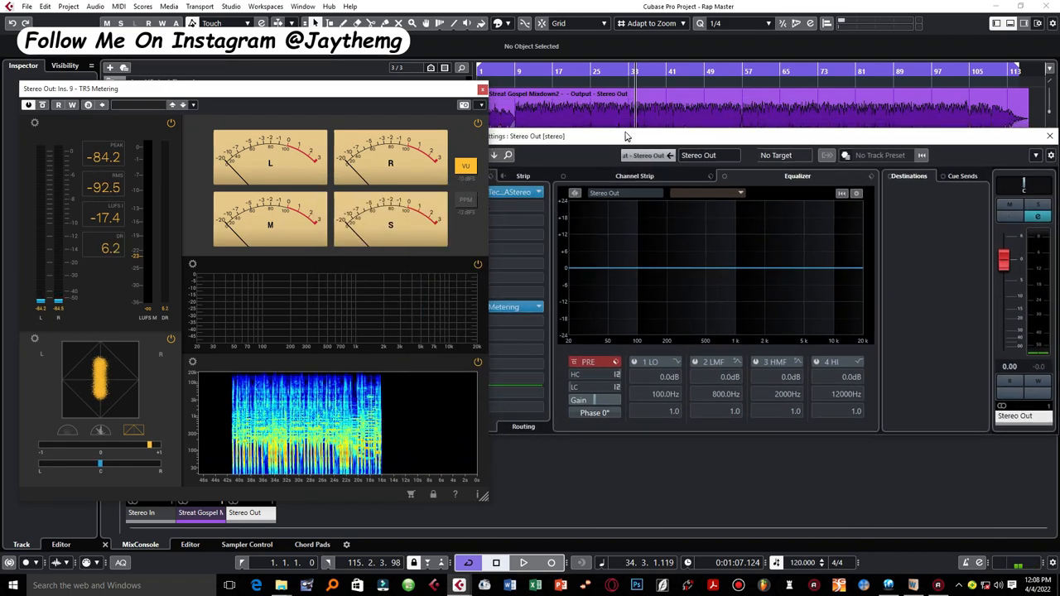
# Add VEQ4 Stereo as the second Stereo Out insert and slightly boost its HF band.
pyautogui.click(589, 214)
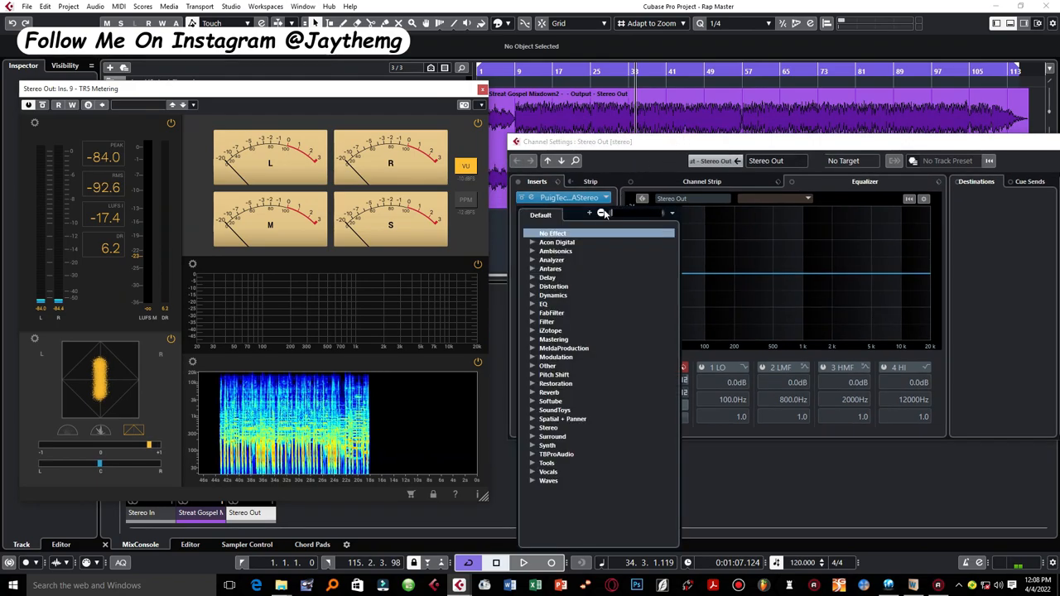
pyautogui.moveTo(605, 253)
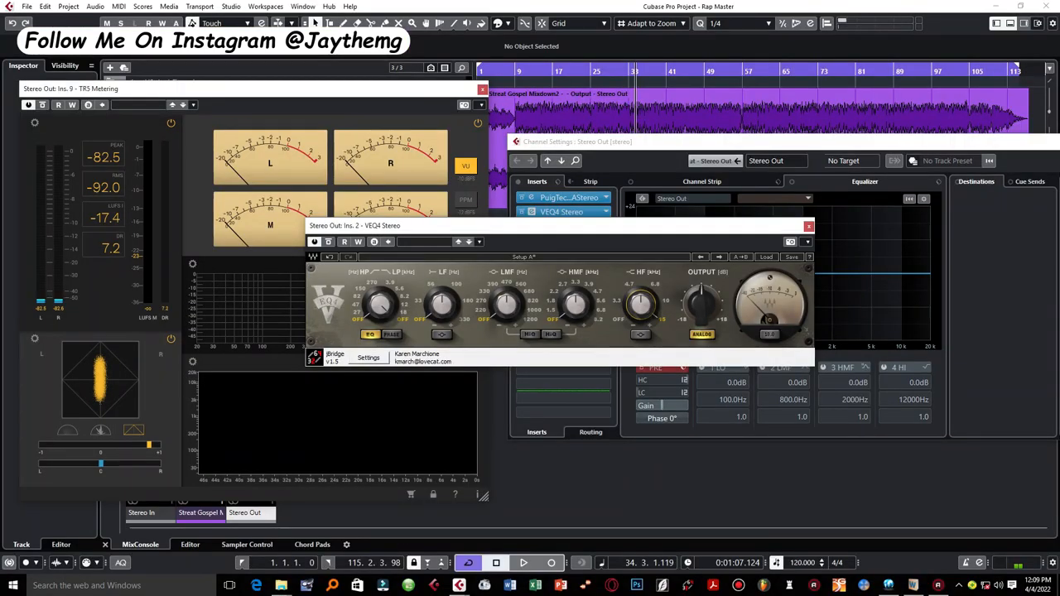
pyautogui.moveTo(642, 305); pyautogui.dragTo(642, 298)
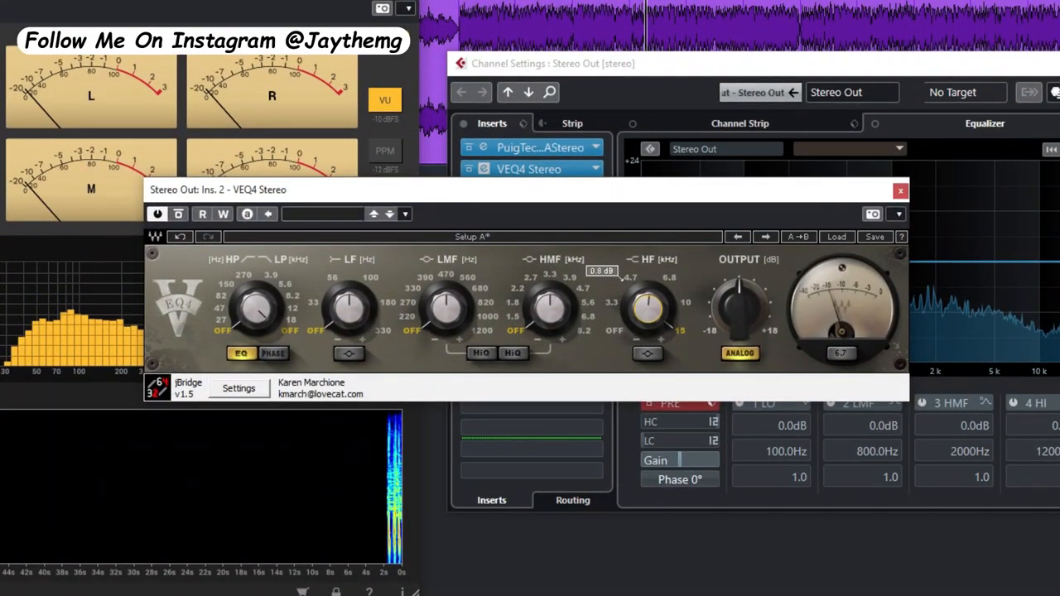
pyautogui.moveTo(647, 310); pyautogui.dragTo(650, 302)
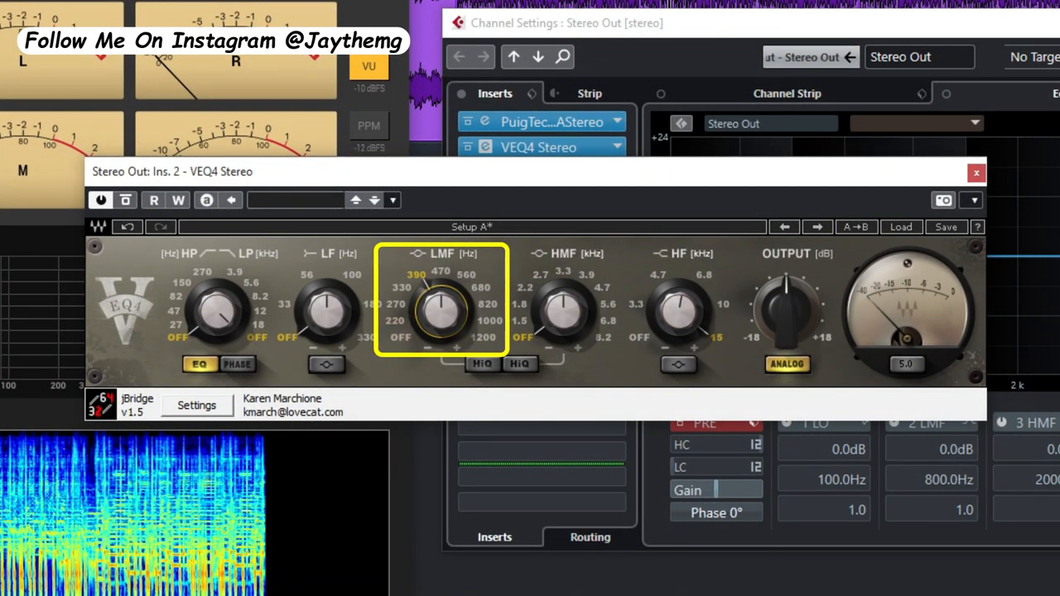
# Tune the VEQ4 low-mid frequency knob to about 390 Hz.
pyautogui.moveTo(443, 311); pyautogui.dragTo(464, 290)
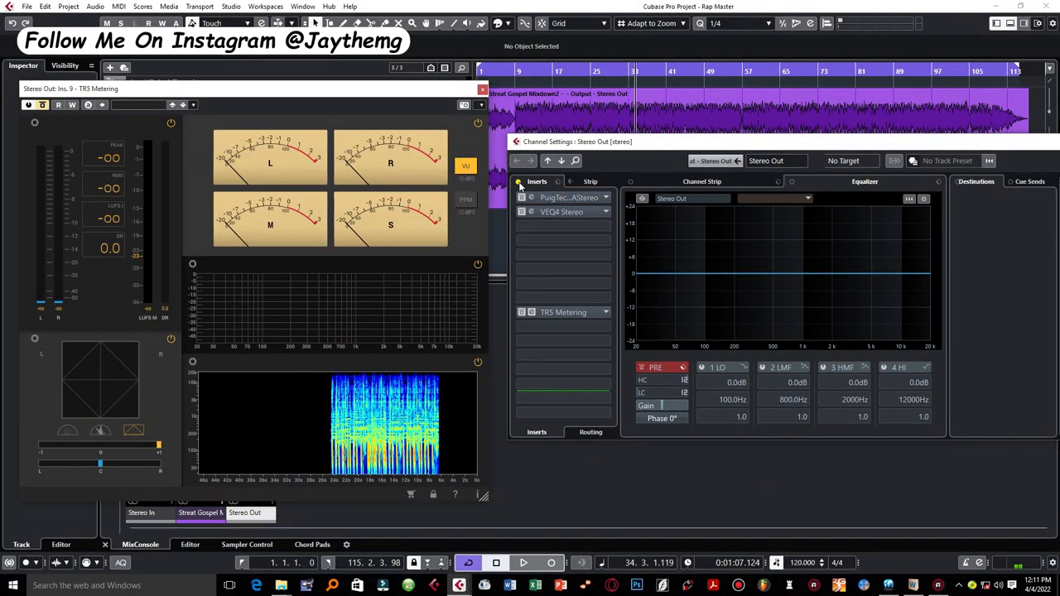
pyautogui.click(524, 563)
pyautogui.write('pro')
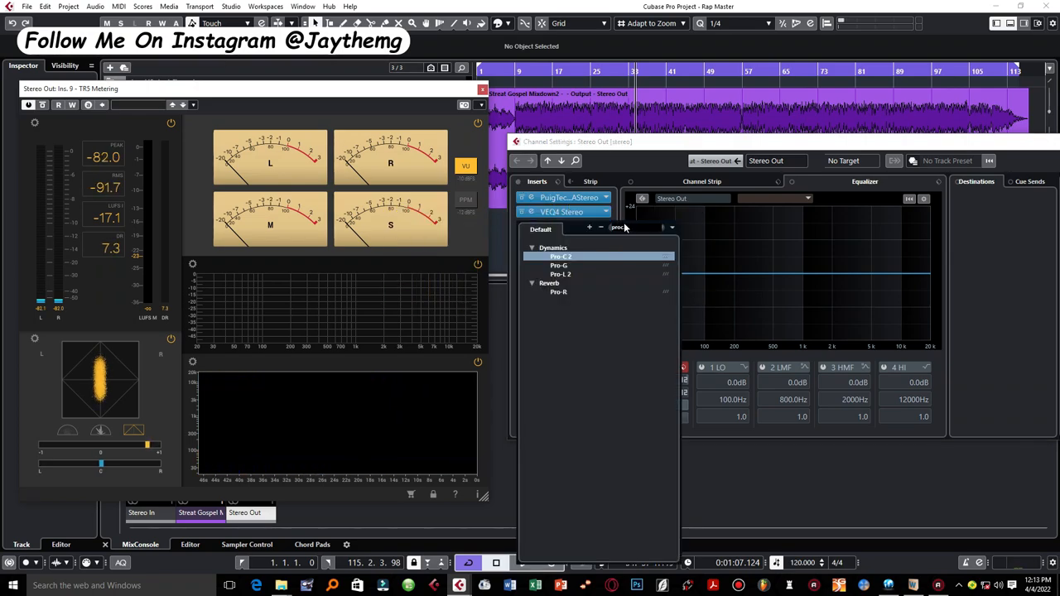
# Insert Pro-C 2, high-pass its side-chain near 202 Hz, and set threshold to -18 dB.
pyautogui.doubleClick(561, 256)
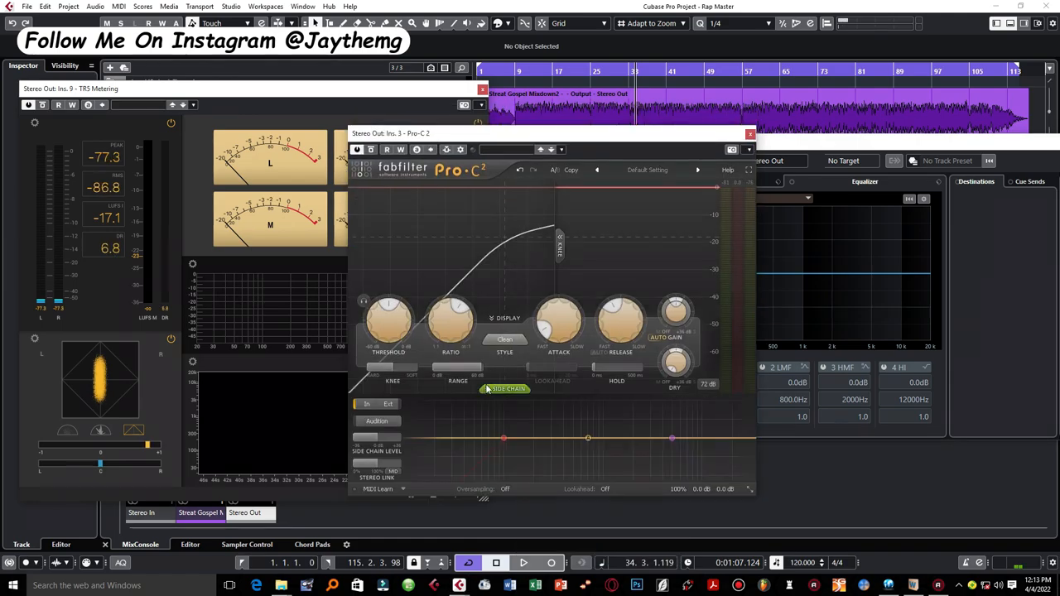
pyautogui.click(506, 389)
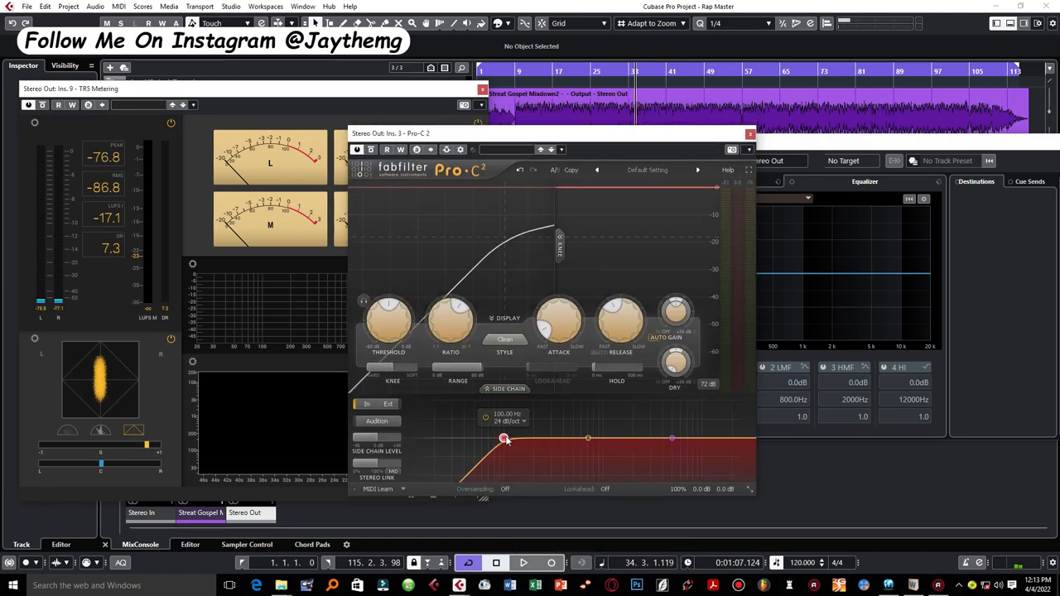
pyautogui.moveTo(505, 439); pyautogui.dragTo(524, 439)
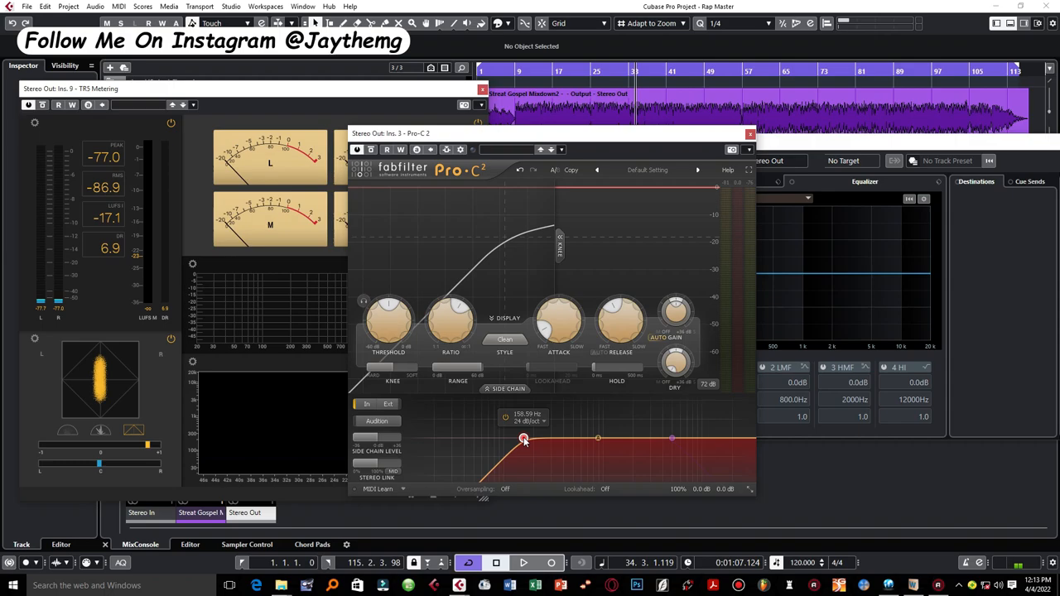
pyautogui.moveTo(523, 439); pyautogui.dragTo(534, 439)
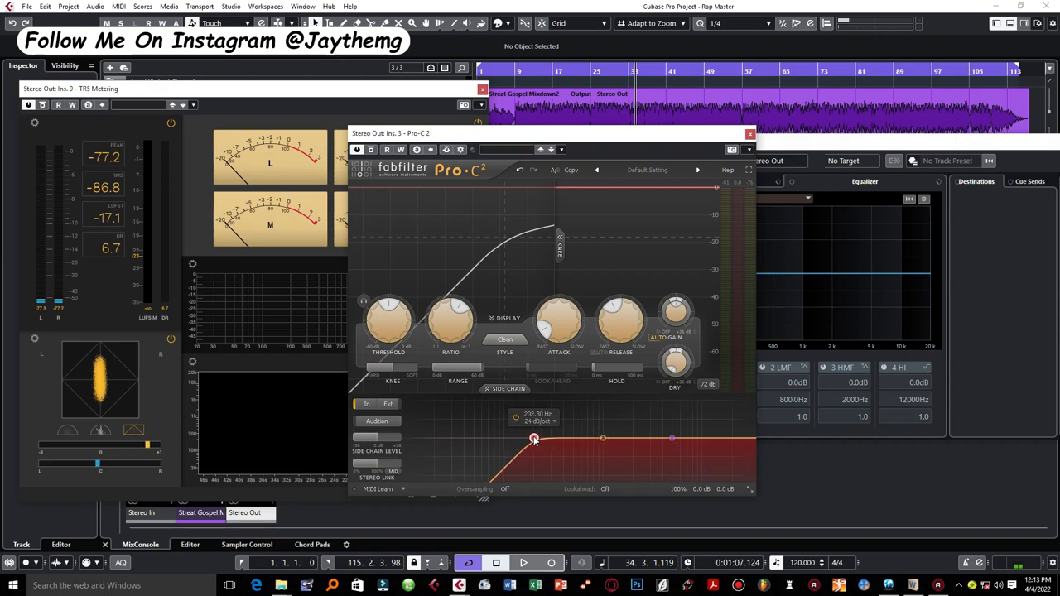
pyautogui.moveTo(534, 440); pyautogui.dragTo(537, 439)
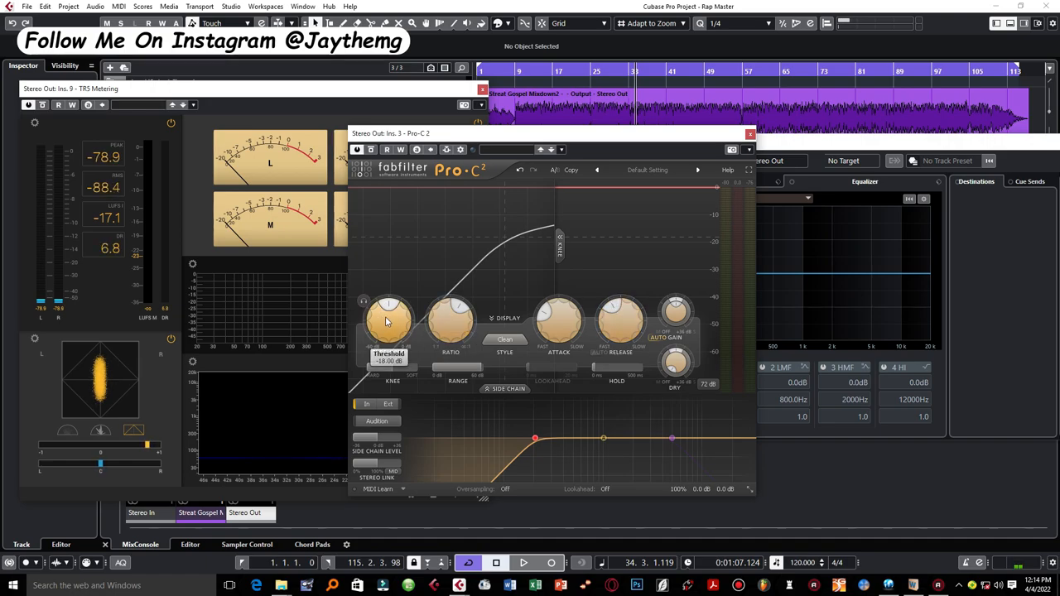
pyautogui.click(522, 563)
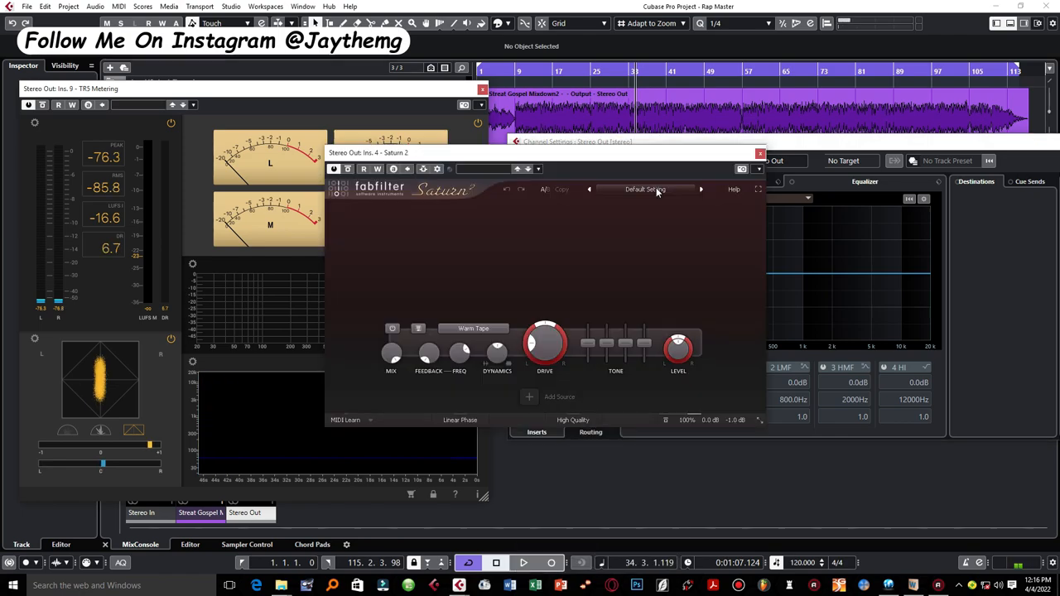
# Load Saturn 2's Basic Saturator preset from the V1 Saturation folder.
pyautogui.click(645, 188)
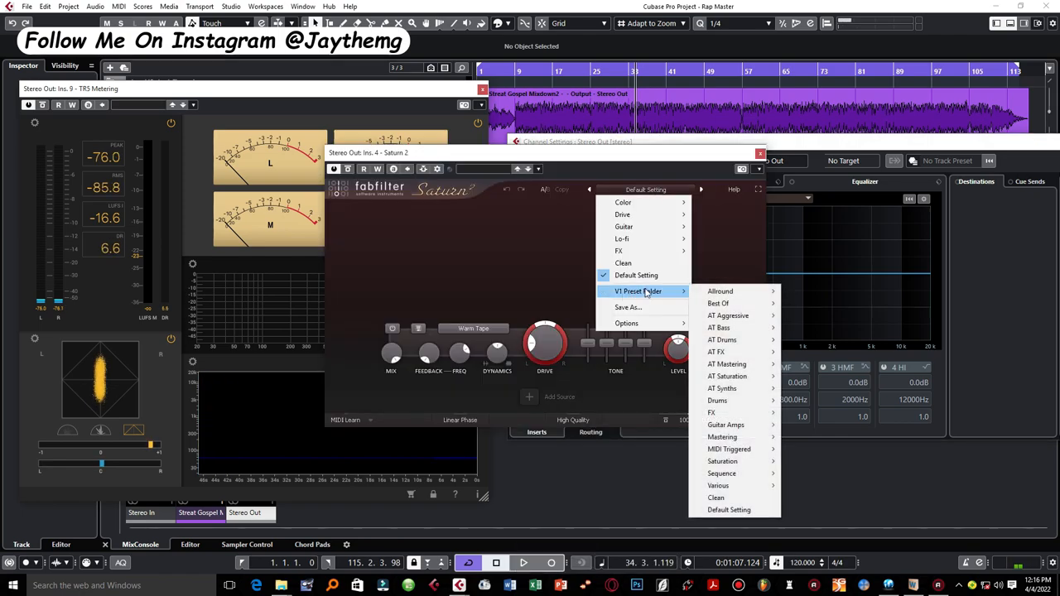
pyautogui.moveTo(722, 461)
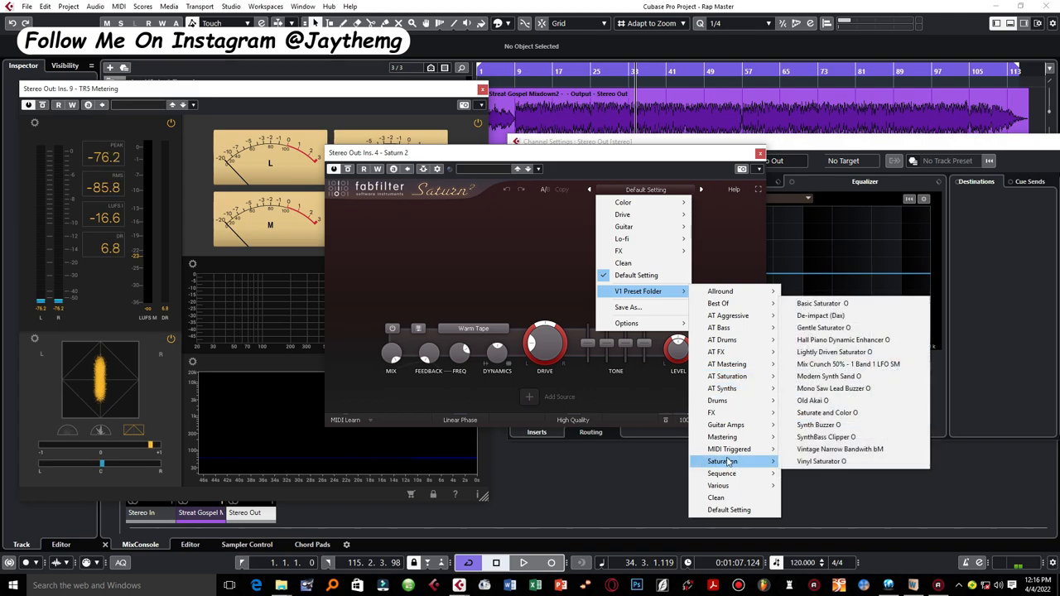
pyautogui.click(823, 303)
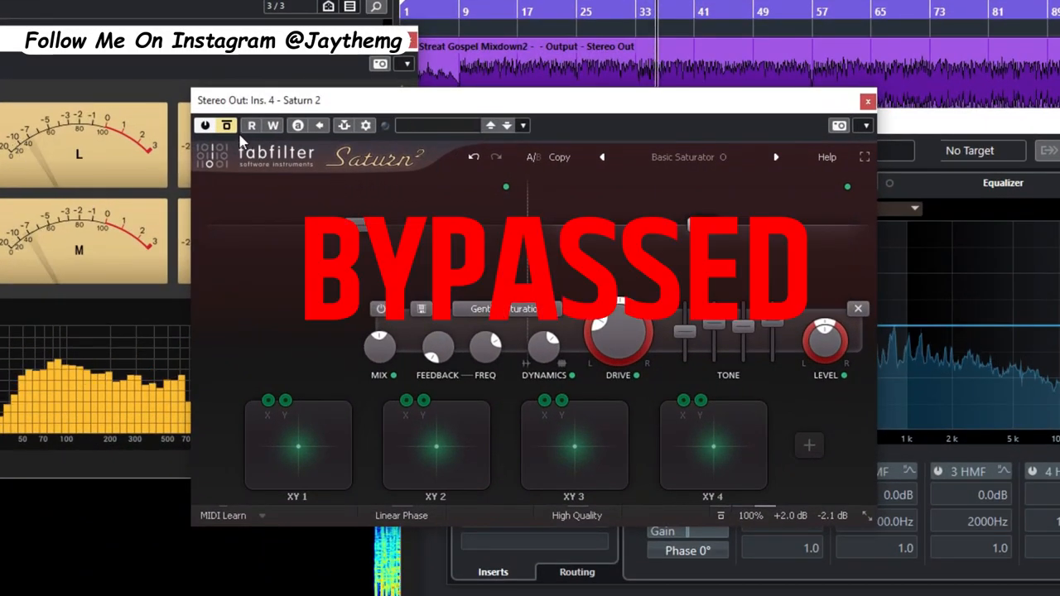
pyautogui.moveTo(227, 125)
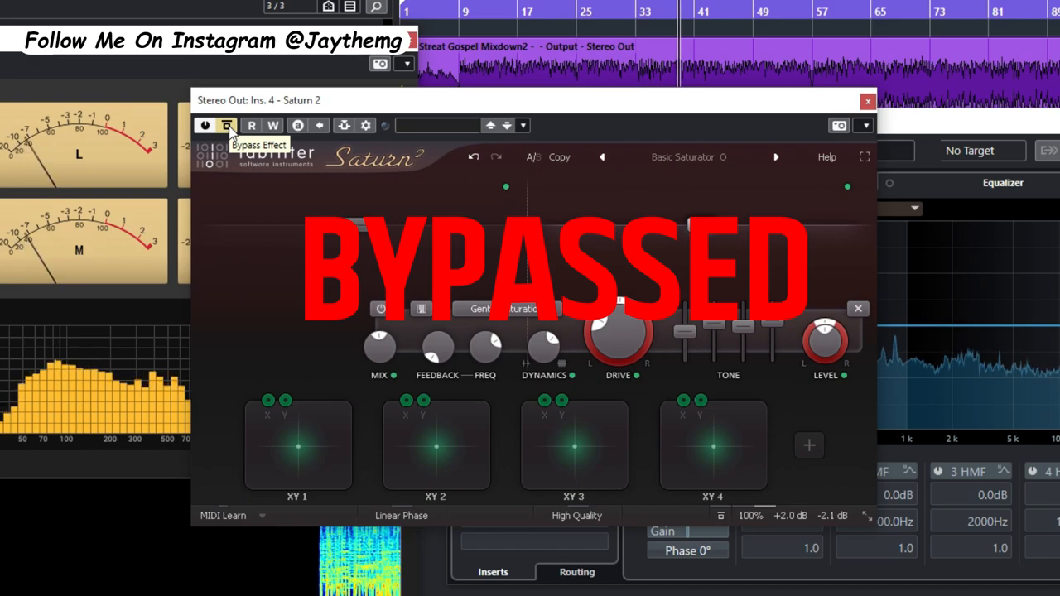
# Toggle Saturn 2's bypass to compare, ending with the saturation enabled.
pyautogui.click(205, 125)
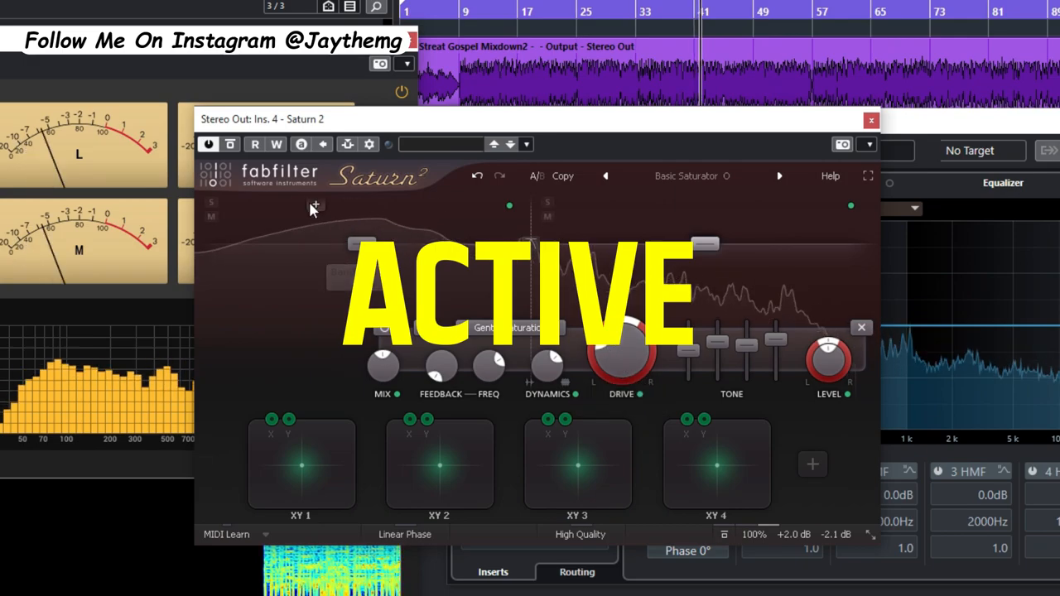
pyautogui.click(230, 144)
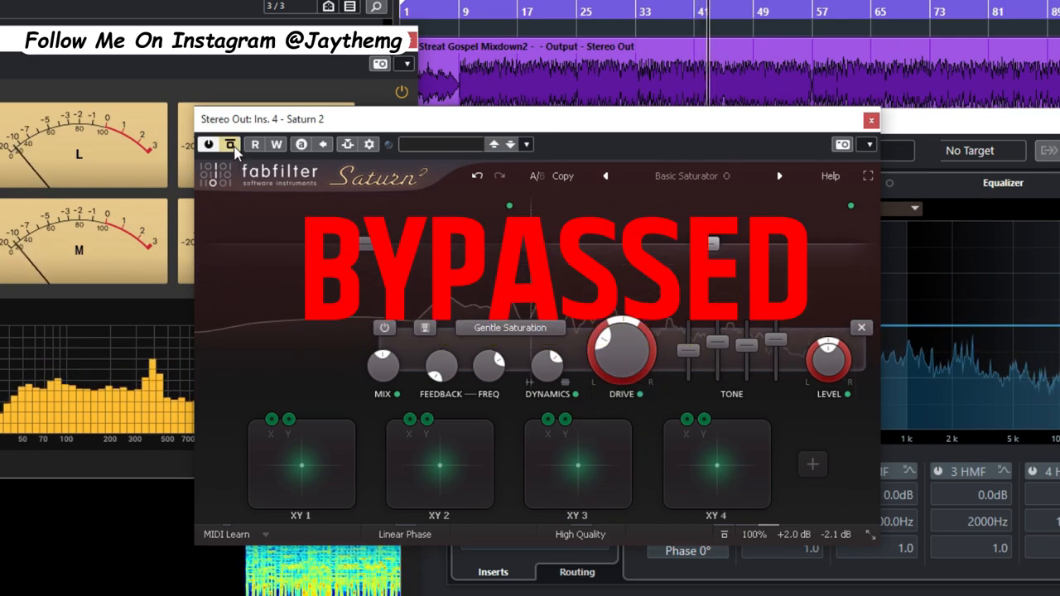
pyautogui.click(230, 144)
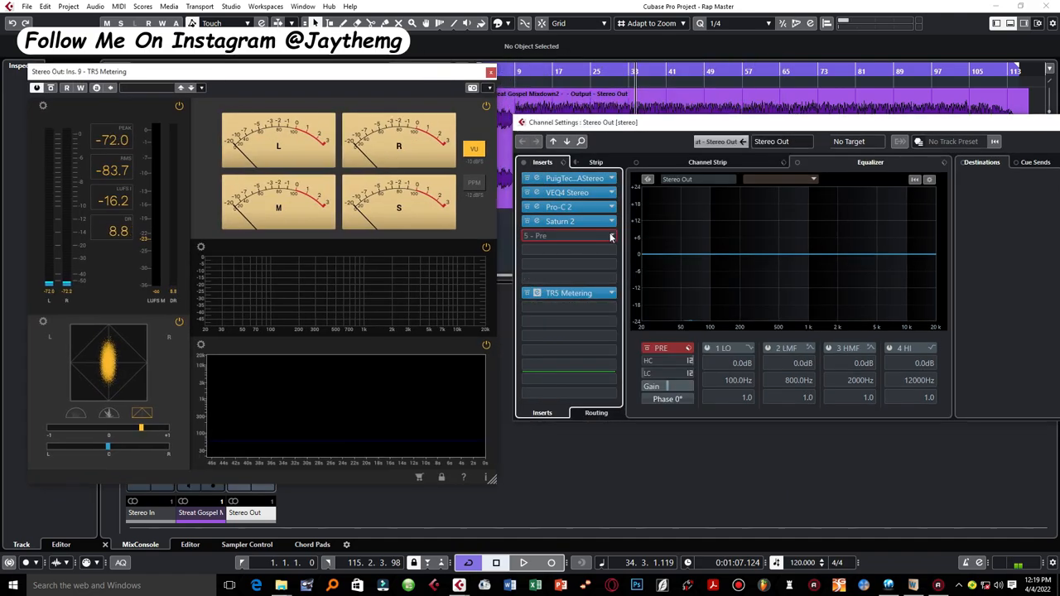
# Choose FabFilter Pro-L 2 for the fifth Stereo Out insert slot.
pyautogui.click(567, 235)
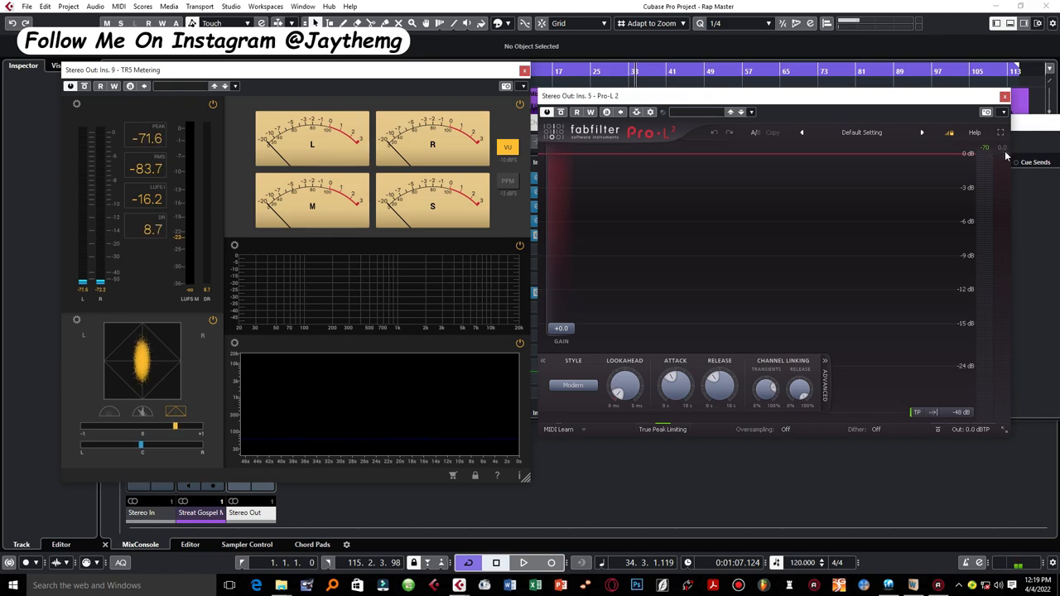
# Play the song and raise the Pro-L 2 gain to about +3.79 dB.
pyautogui.click(523, 563)
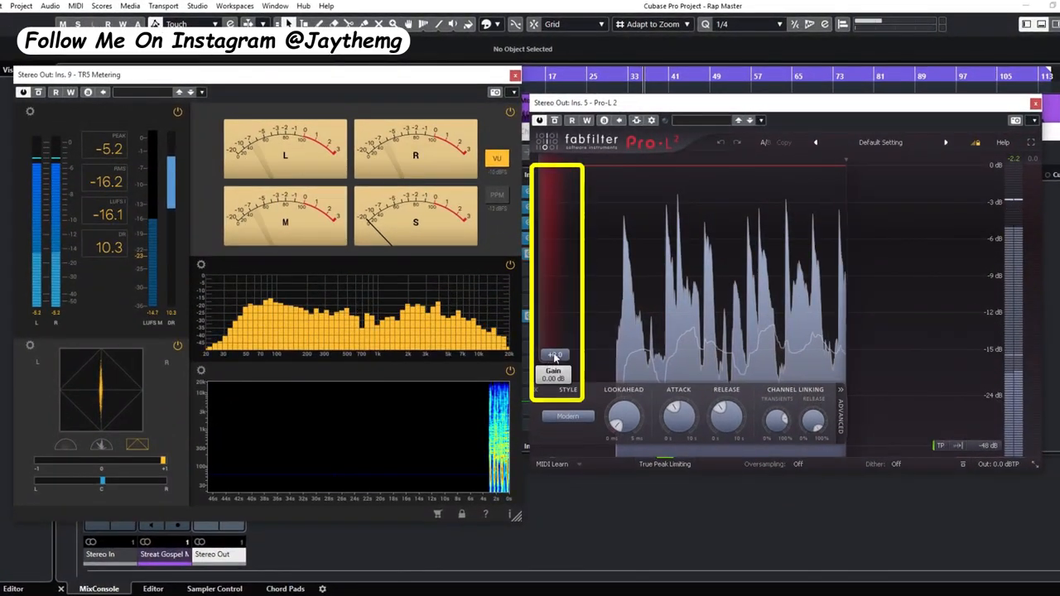
pyautogui.moveTo(553, 354); pyautogui.dragTo(554, 339)
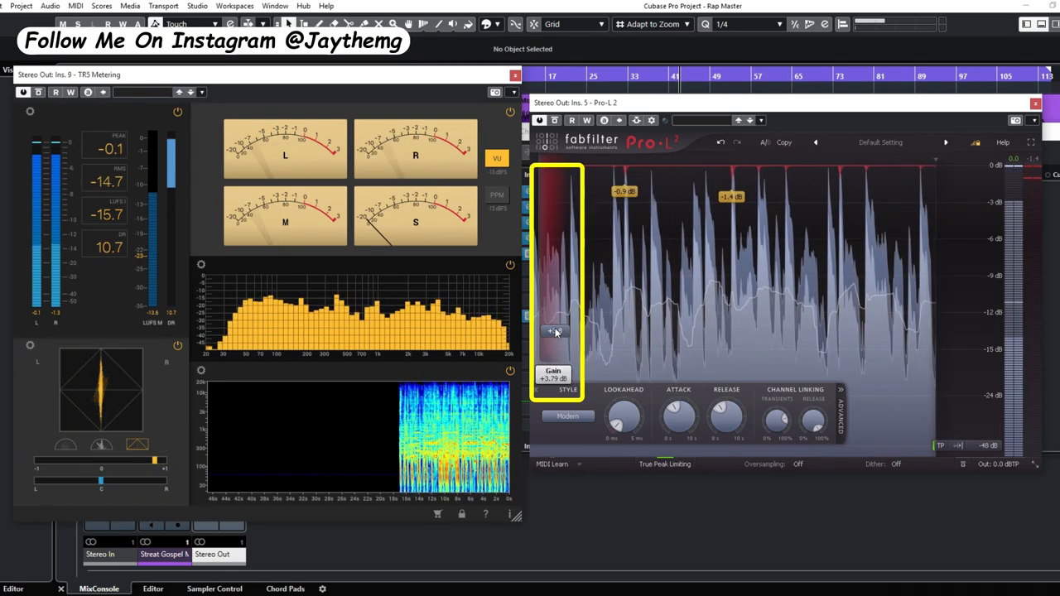
pyautogui.moveTo(555, 336); pyautogui.dragTo(554, 323)
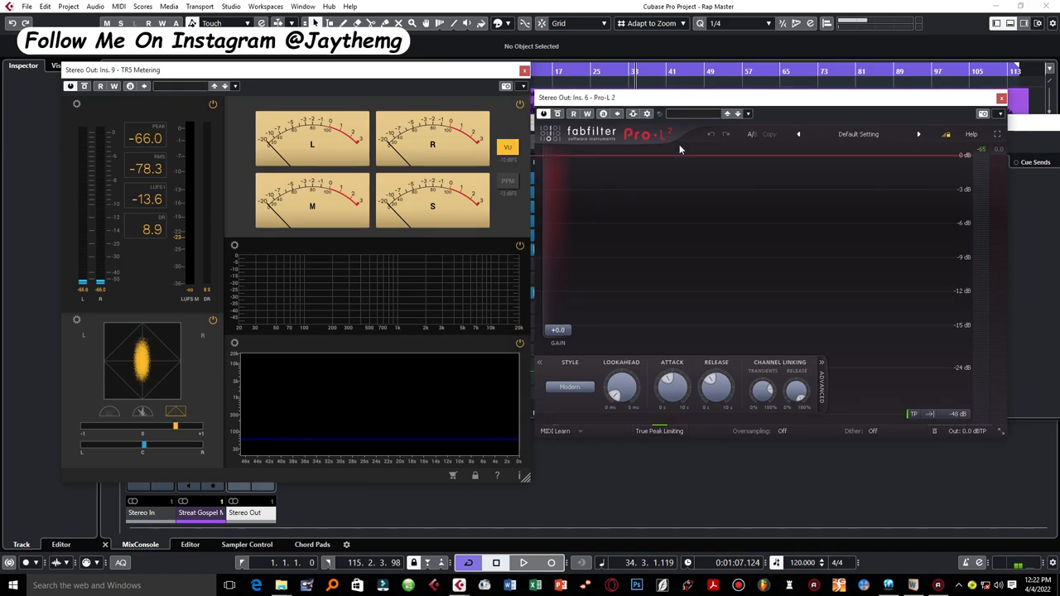
# Resume playback through the second Pro-L 2 at its default setting.
pyautogui.click(522, 563)
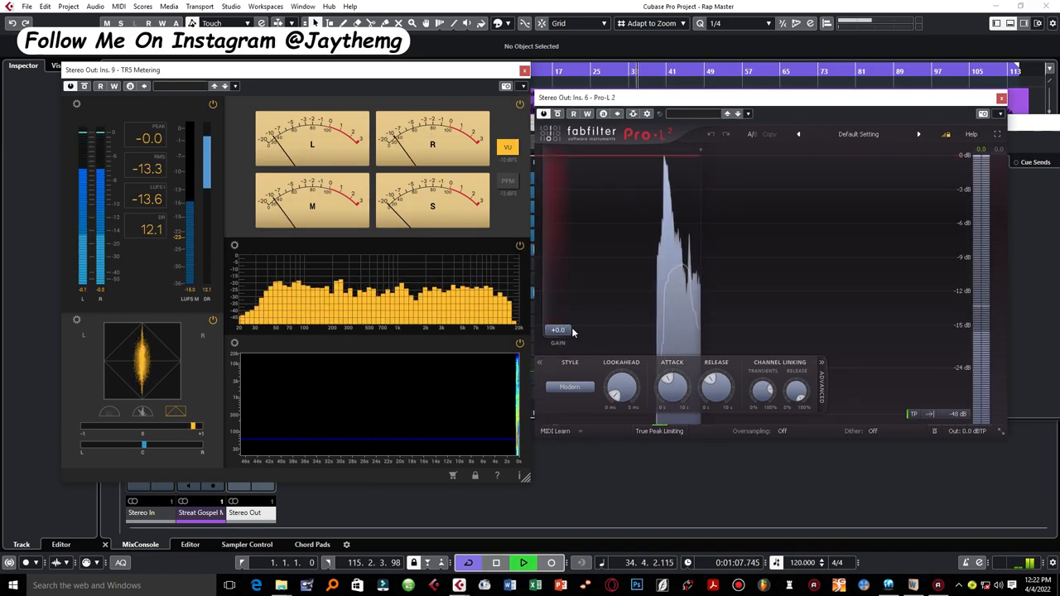